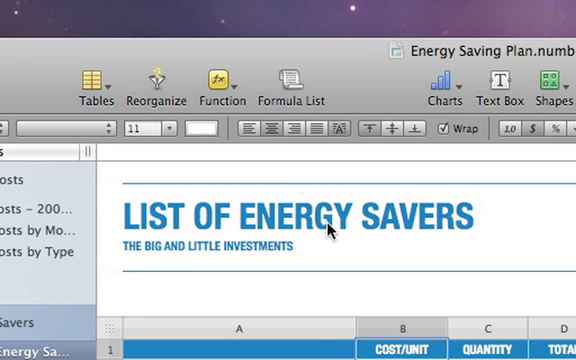
# - Insert an Average quick formula from the Function menu on the List of Energy Savers sheet
pyautogui.click(221, 81)
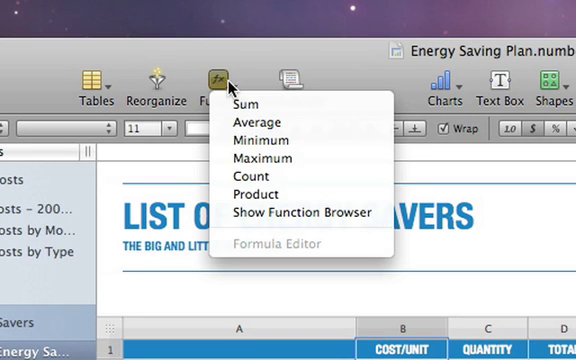
pyautogui.moveTo(260, 121)
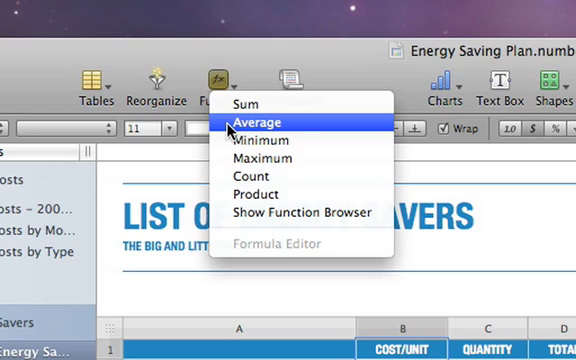
pyautogui.click(254, 121)
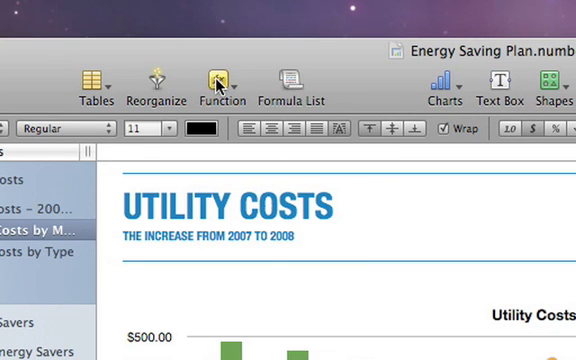
# - Show the quick formula list (Sum, Average, Count) on the Utility Costs sheet
pyautogui.click(221, 82)
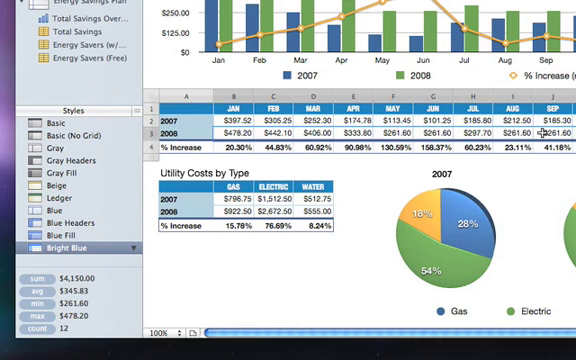
pyautogui.moveTo(363, 187)
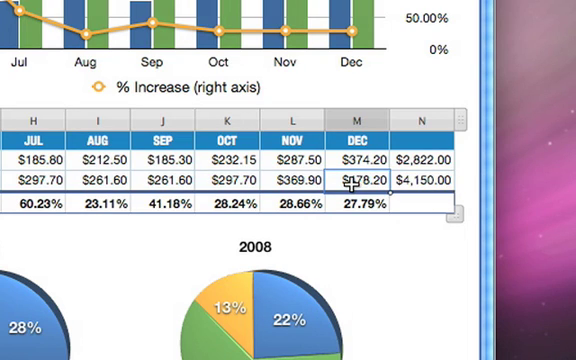
# - Enter 50 as the December 2008 utility cost
pyautogui.write('50')
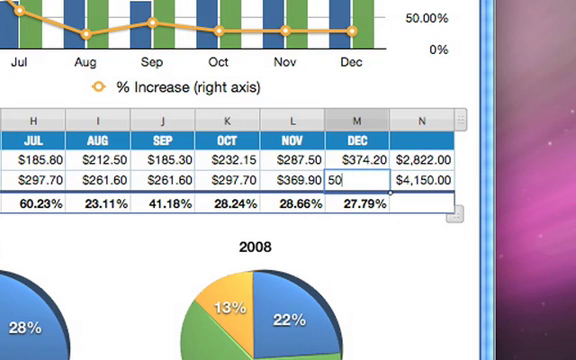